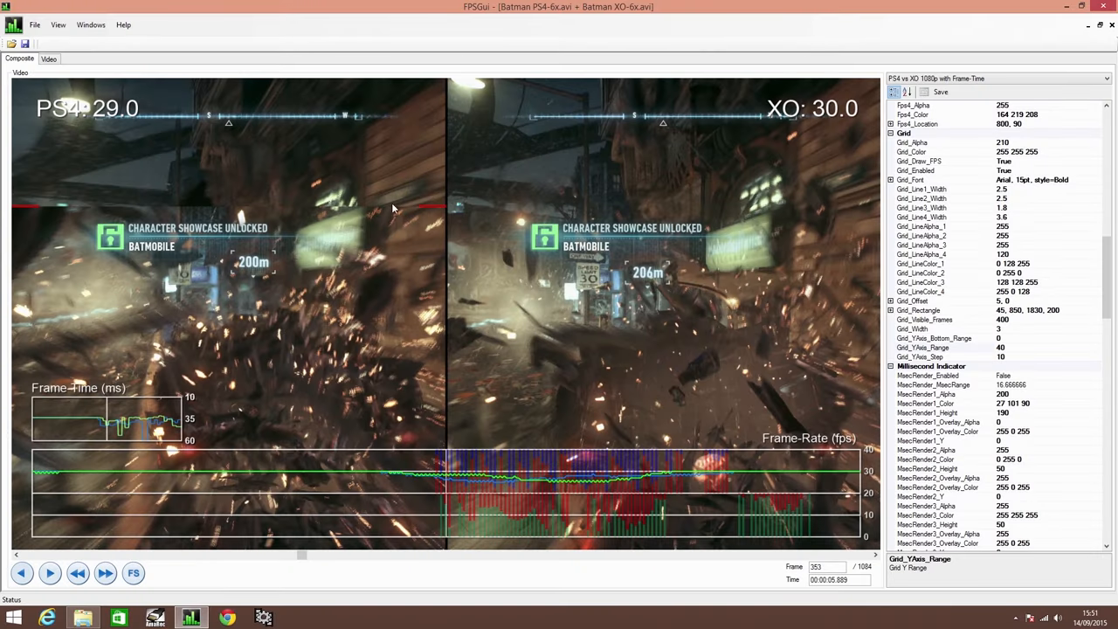
{"action": "mouse_move", "coordinate": [103, 216]}
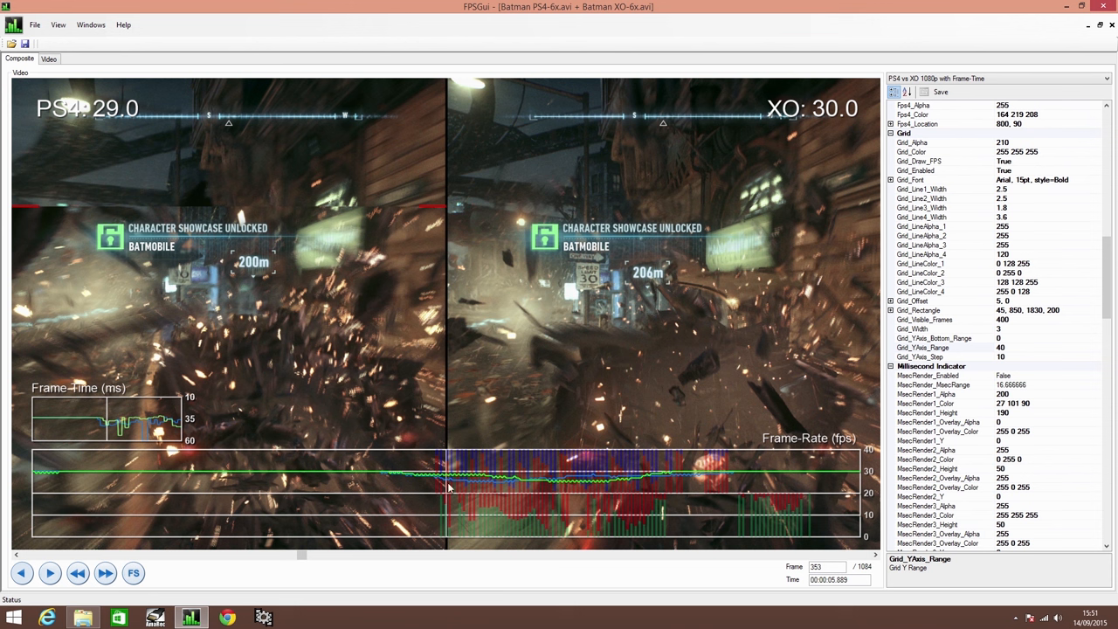
{"action": "mouse_move", "coordinate": [732, 463]}
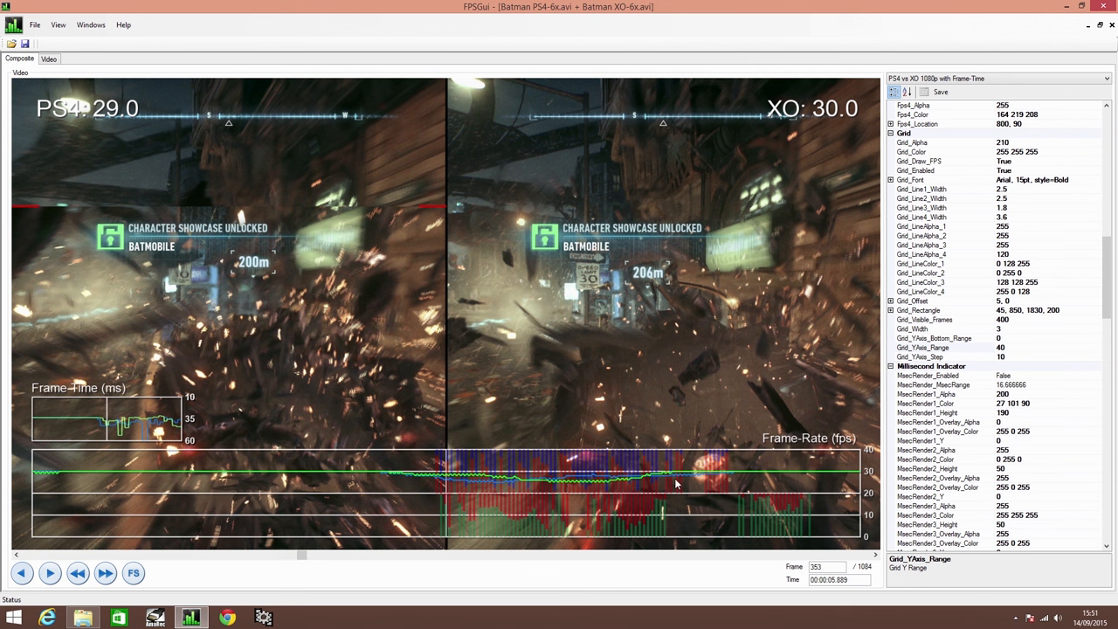
{"action": "mouse_move", "coordinate": [660, 498]}
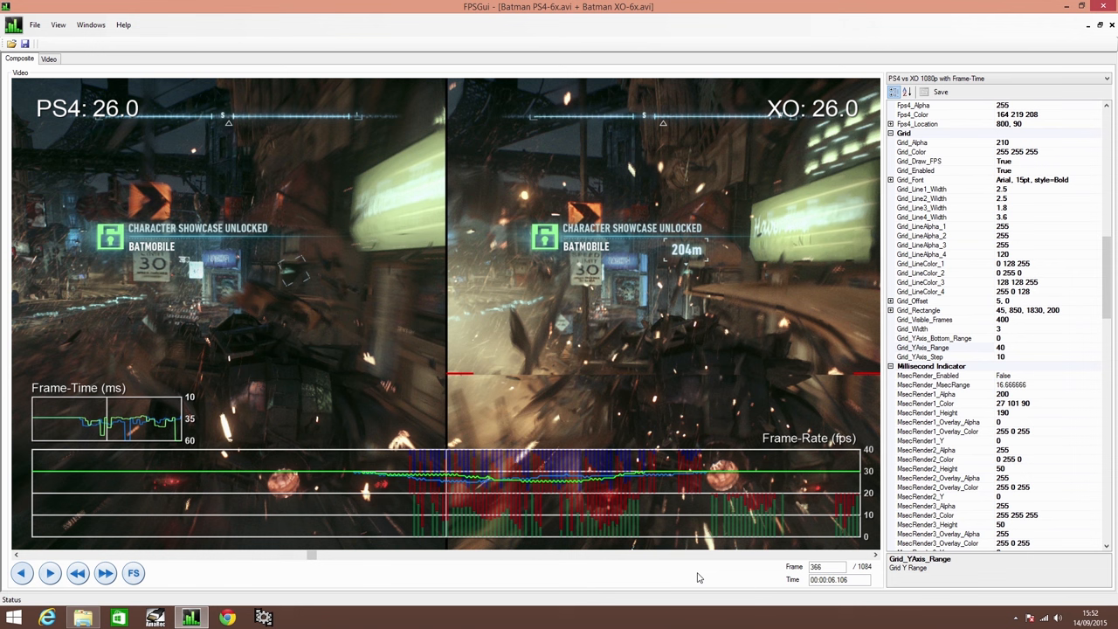
{"action": "mouse_move", "coordinate": [689, 587]}
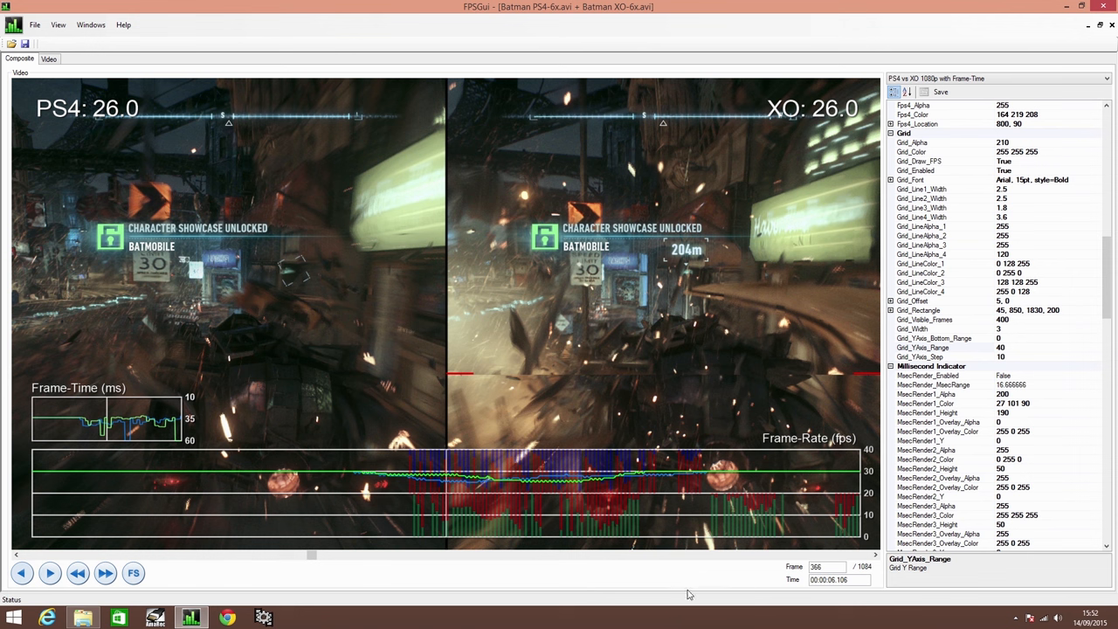
Show the single-video frame statistics (torn frames, average frame rate) for the Batman clip.
{"action": "left_click", "coordinate": [49, 60]}
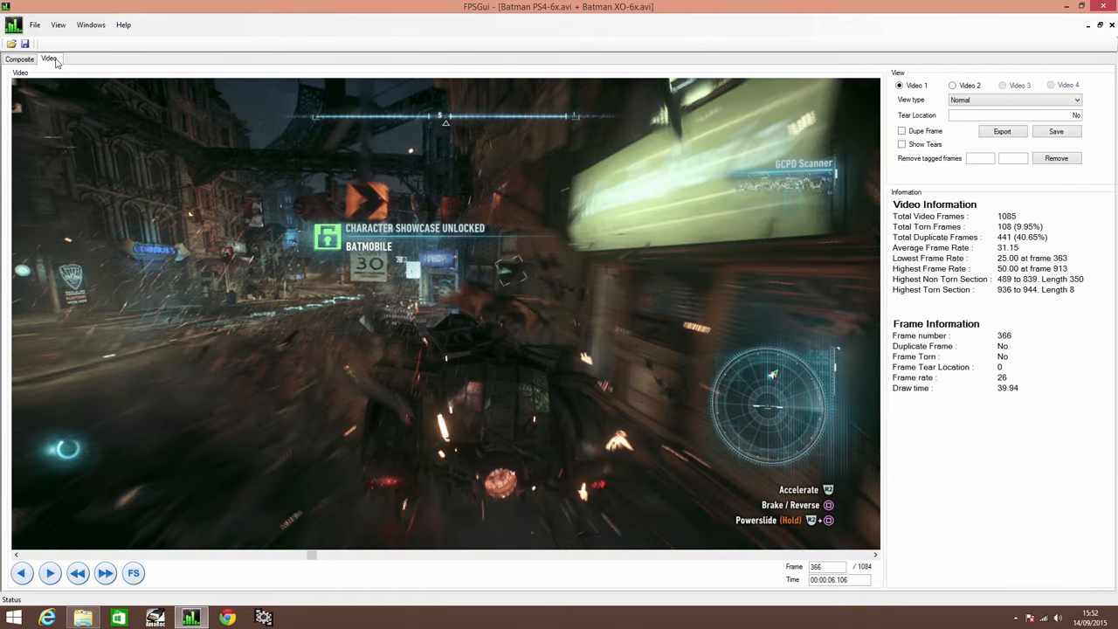
View the Batman clip as a difference image, then return to the side-by-side PS4 vs XO composite.
{"action": "left_click", "coordinate": [1013, 100]}
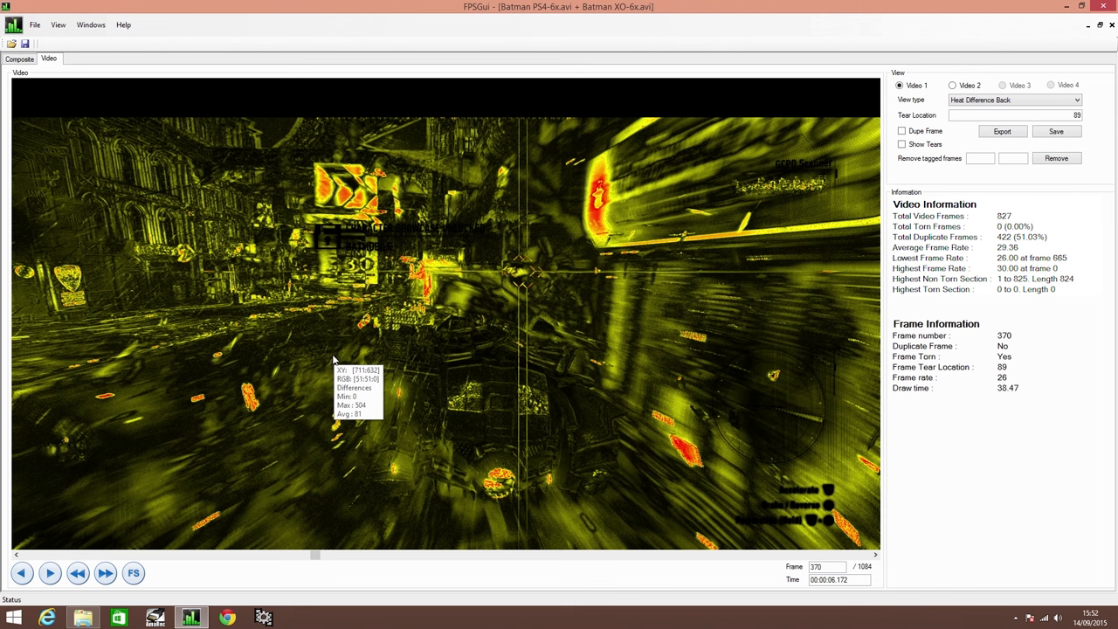
{"action": "mouse_move", "coordinate": [337, 378]}
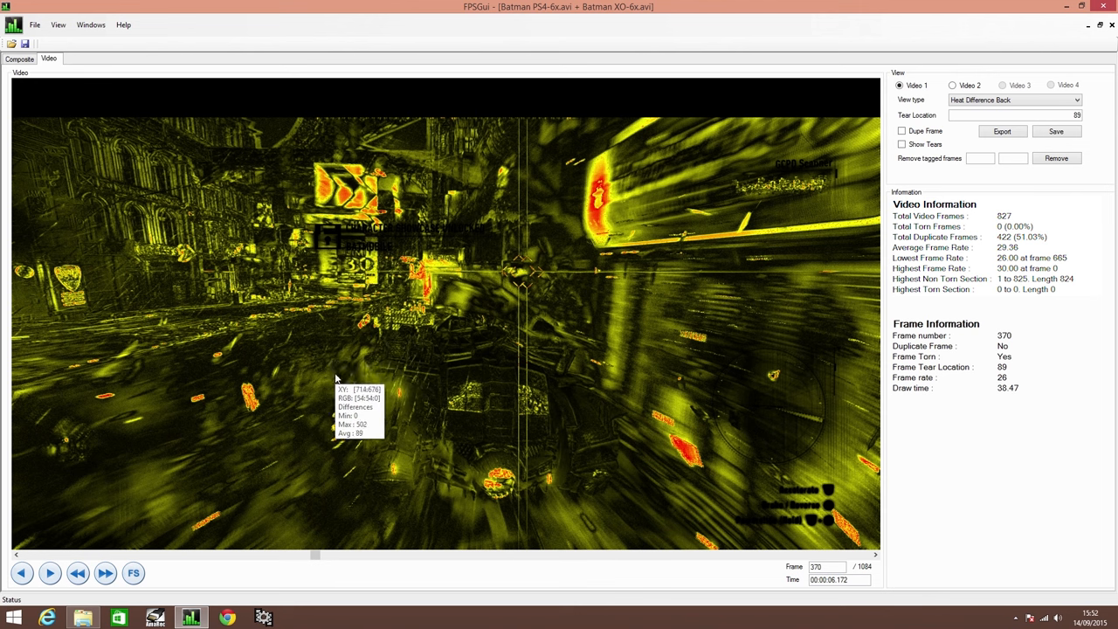
{"action": "mouse_move", "coordinate": [323, 383]}
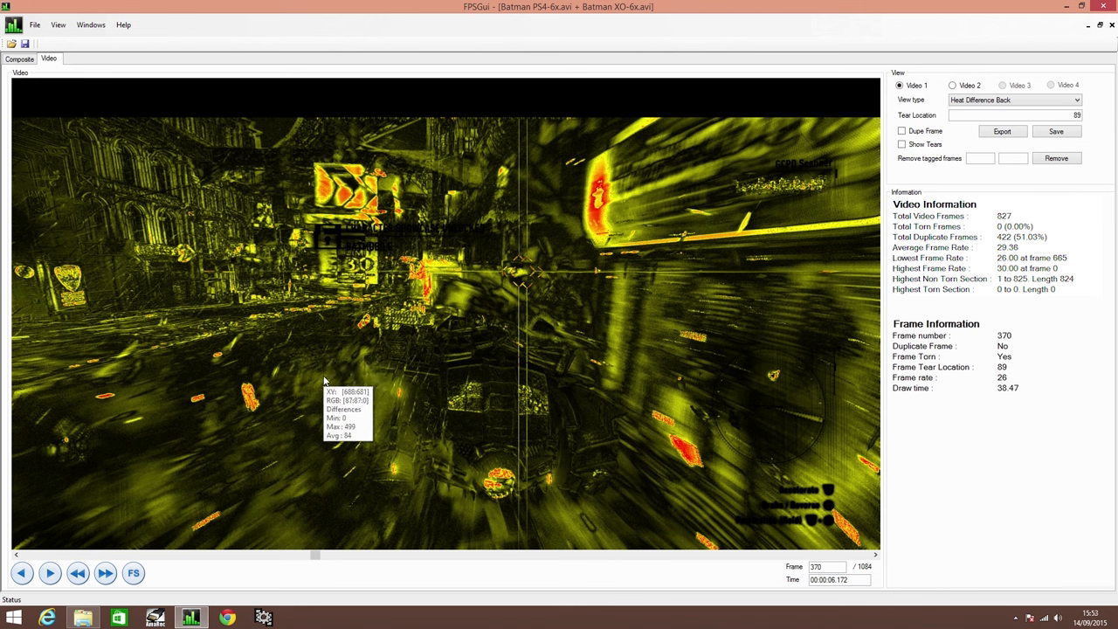
{"action": "mouse_move", "coordinate": [352, 99]}
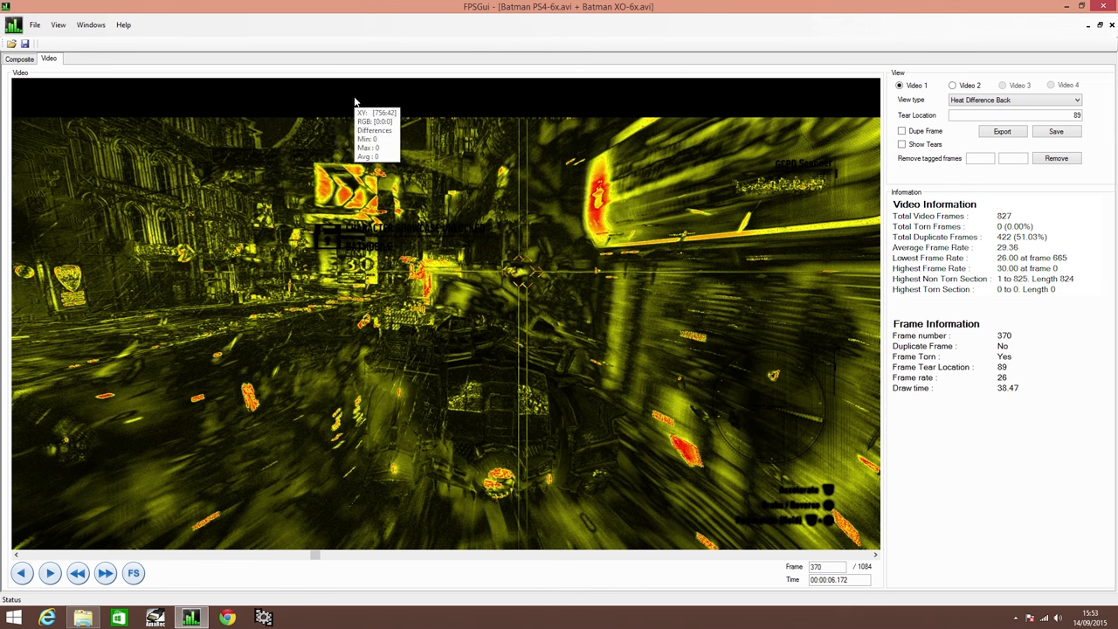
{"action": "mouse_move", "coordinate": [433, 340]}
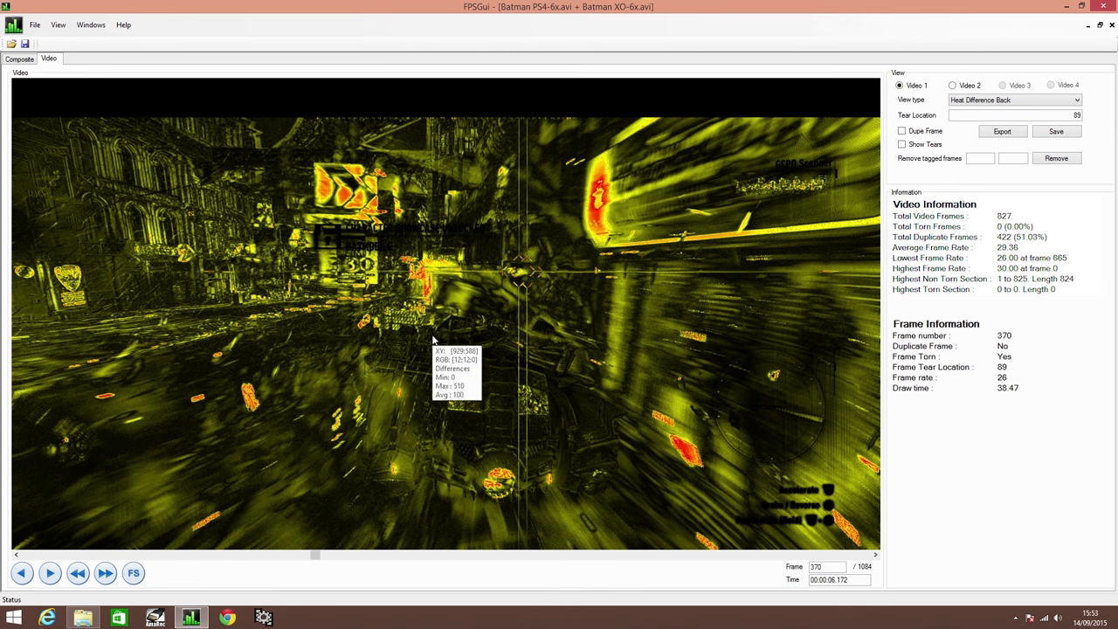
{"action": "mouse_move", "coordinate": [415, 311]}
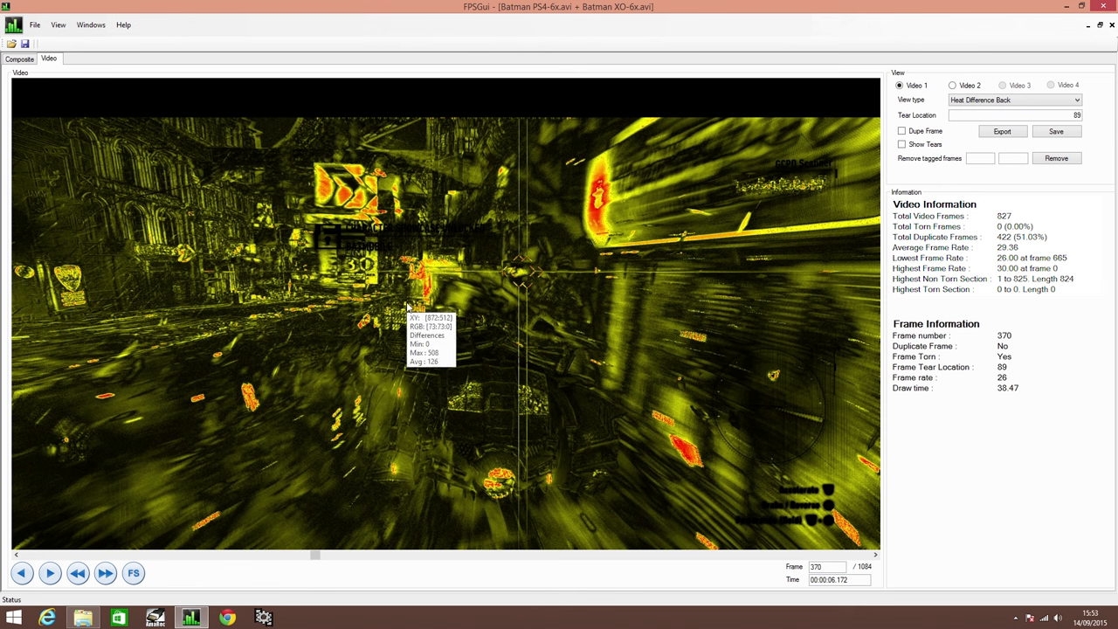
{"action": "mouse_move", "coordinate": [404, 356]}
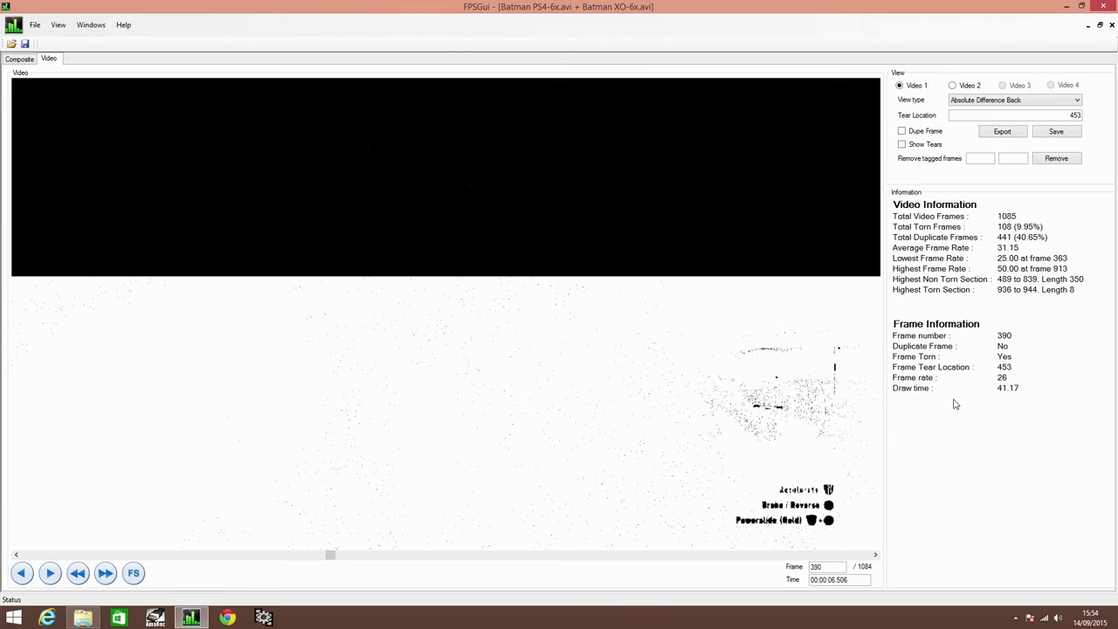
{"action": "mouse_move", "coordinate": [716, 229]}
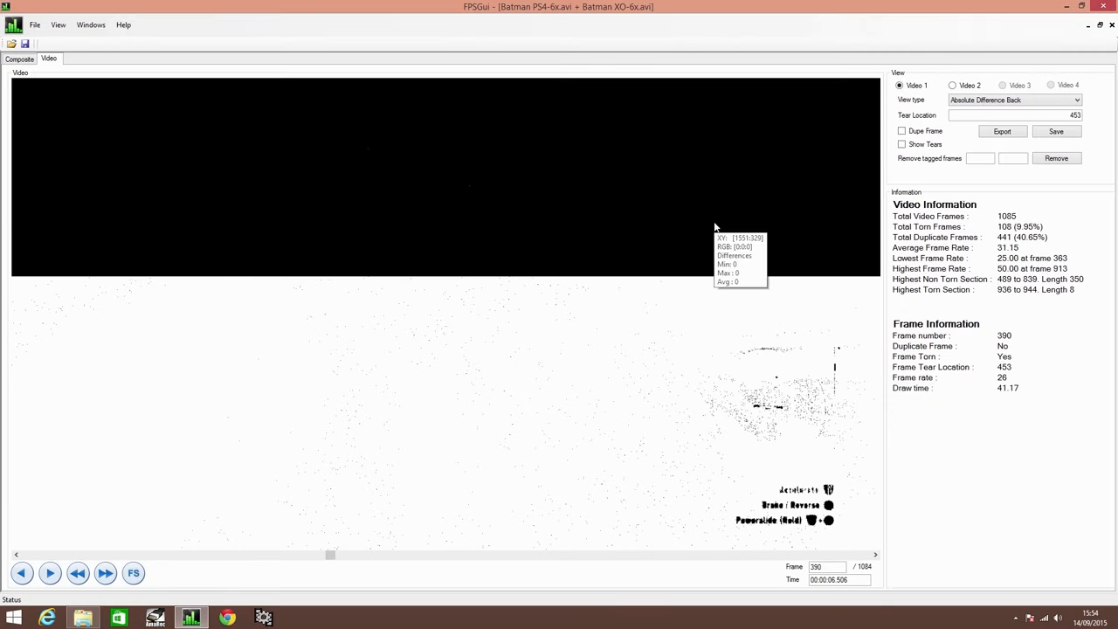
{"action": "left_click", "coordinate": [19, 59]}
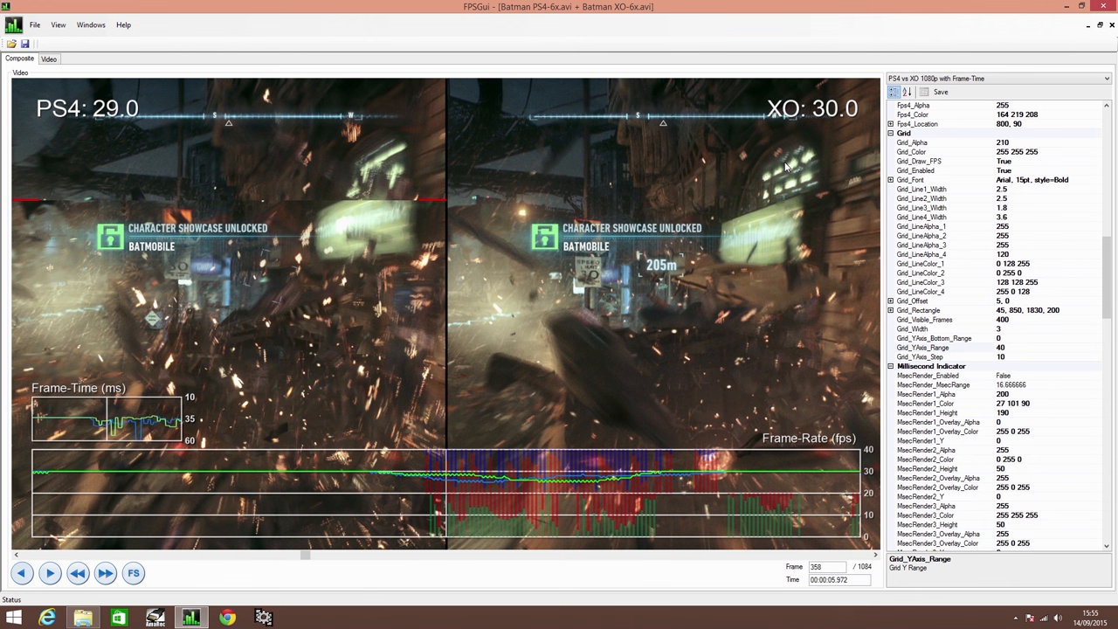
{"action": "mouse_move", "coordinate": [99, 405]}
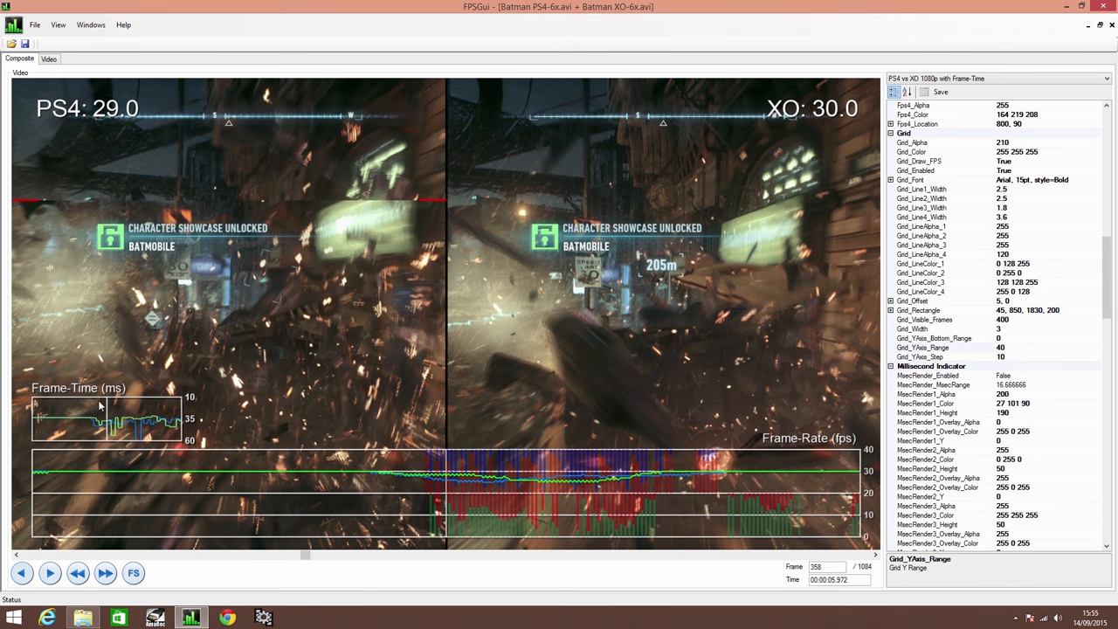
{"action": "mouse_move", "coordinate": [330, 272]}
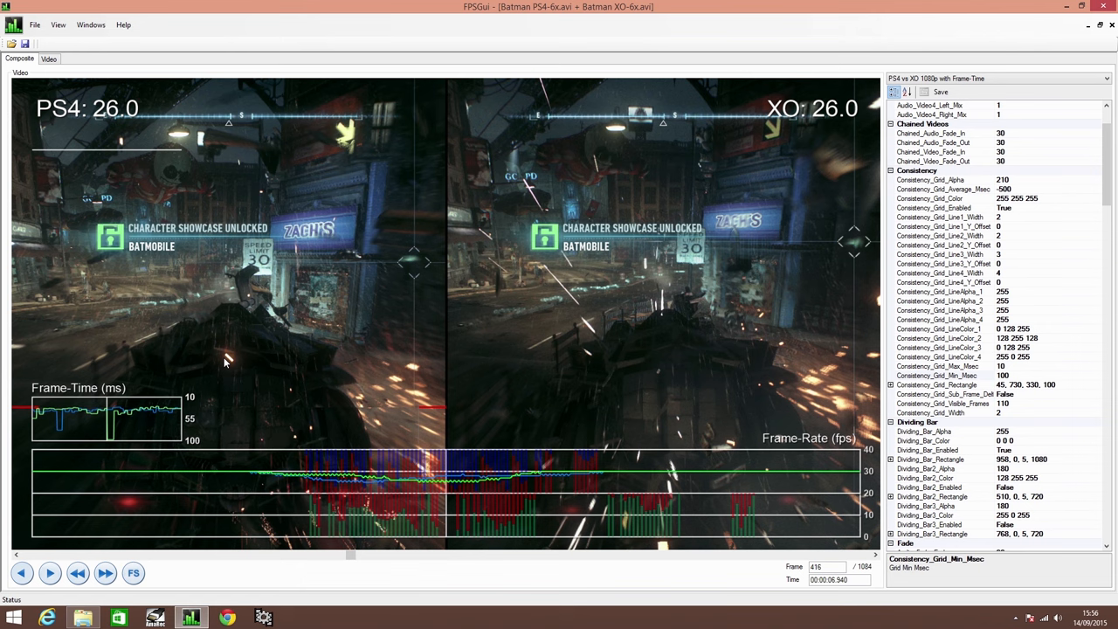
{"action": "mouse_move", "coordinate": [224, 367]}
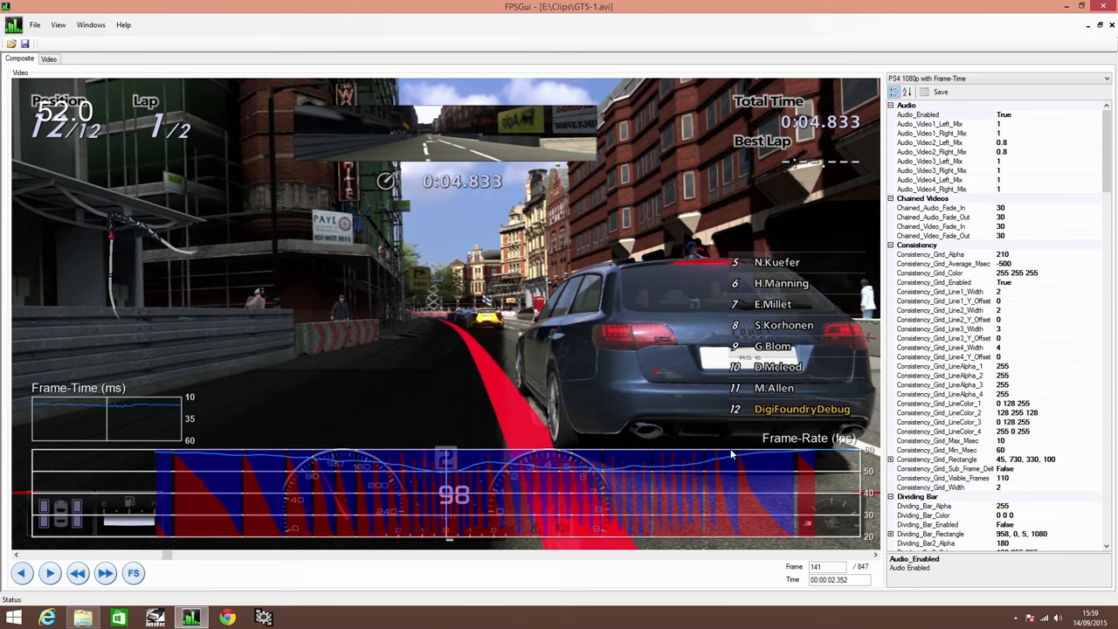
{"action": "mouse_move", "coordinate": [109, 421]}
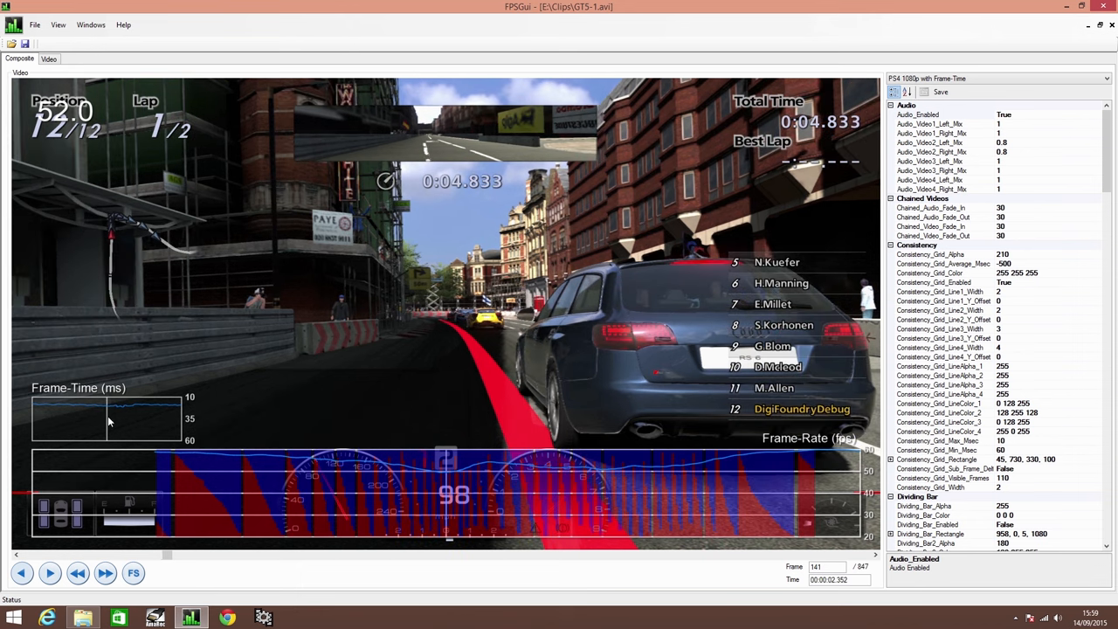
Scroll the GT5 composite property grid to the consistency-grid, dividing-bar and fade settings.
{"action": "scroll", "scroll_direction": "down", "scroll_amount": 3}
{"action": "type", "text": "40"}
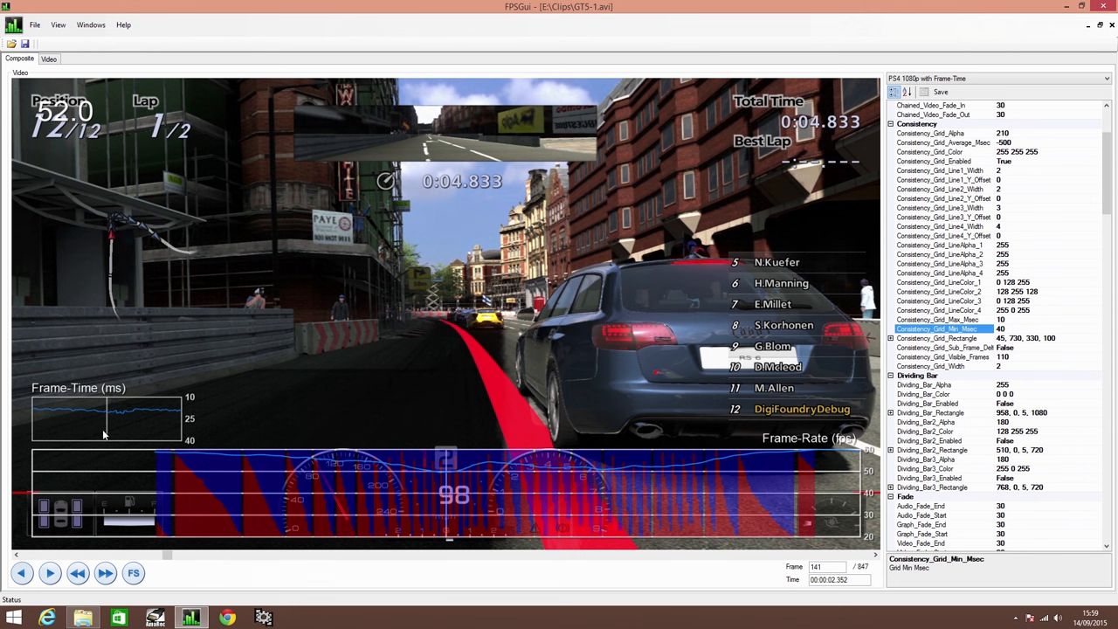
{"action": "mouse_move", "coordinate": [178, 414]}
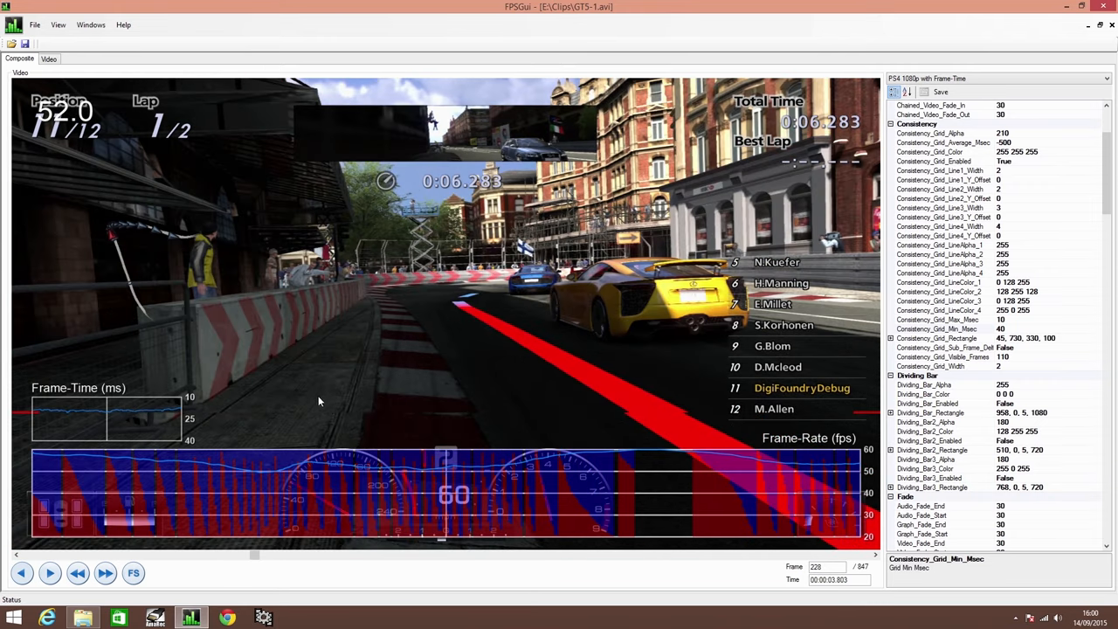
{"action": "mouse_move", "coordinate": [321, 386]}
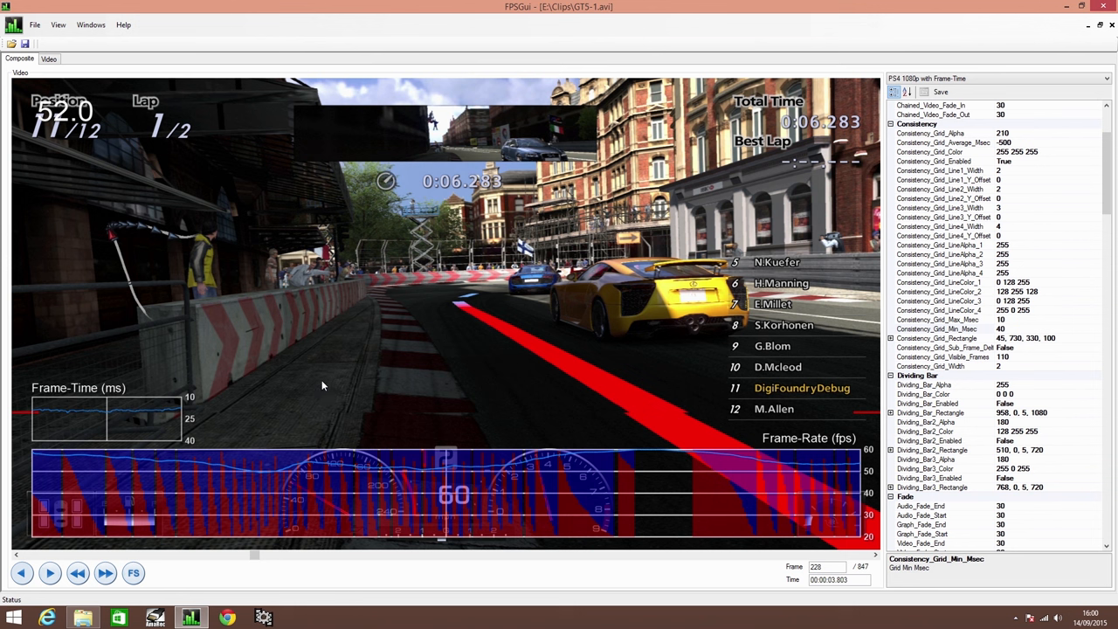
{"action": "mouse_move", "coordinate": [328, 377]}
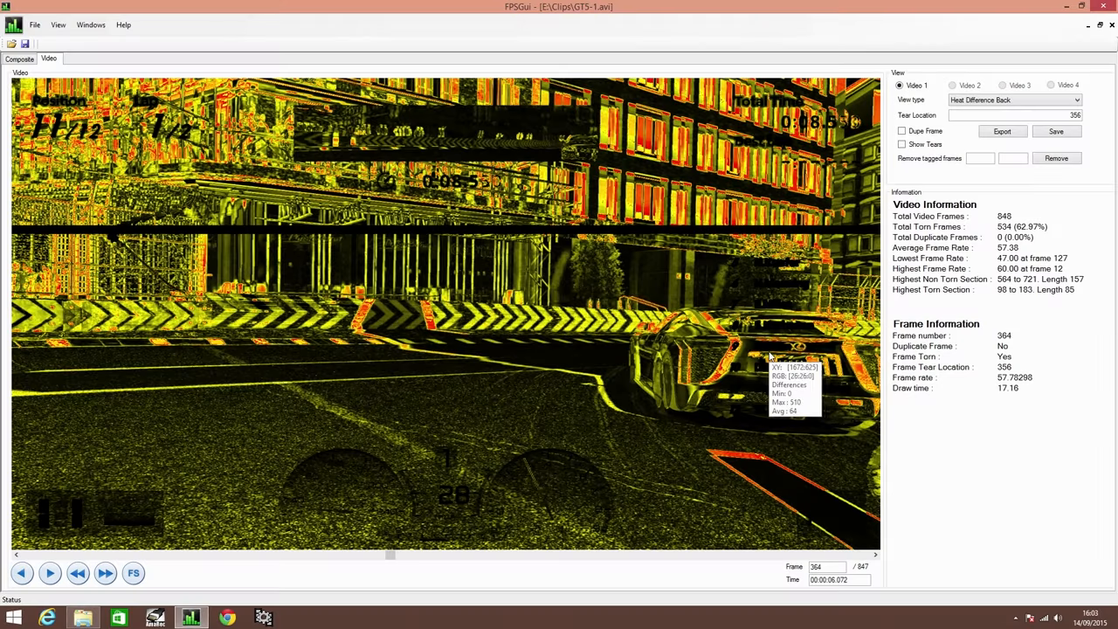
{"action": "mouse_move", "coordinate": [777, 358]}
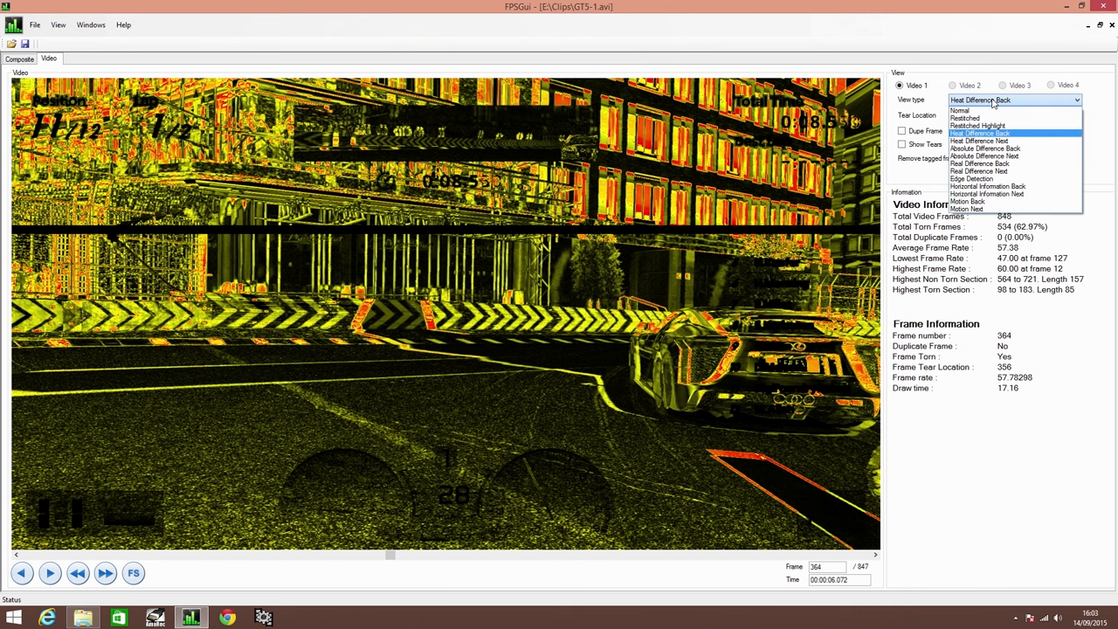
View the GT5 clip as Absolute Difference Back, then return to the composite overlay view.
{"action": "left_click", "coordinate": [985, 148]}
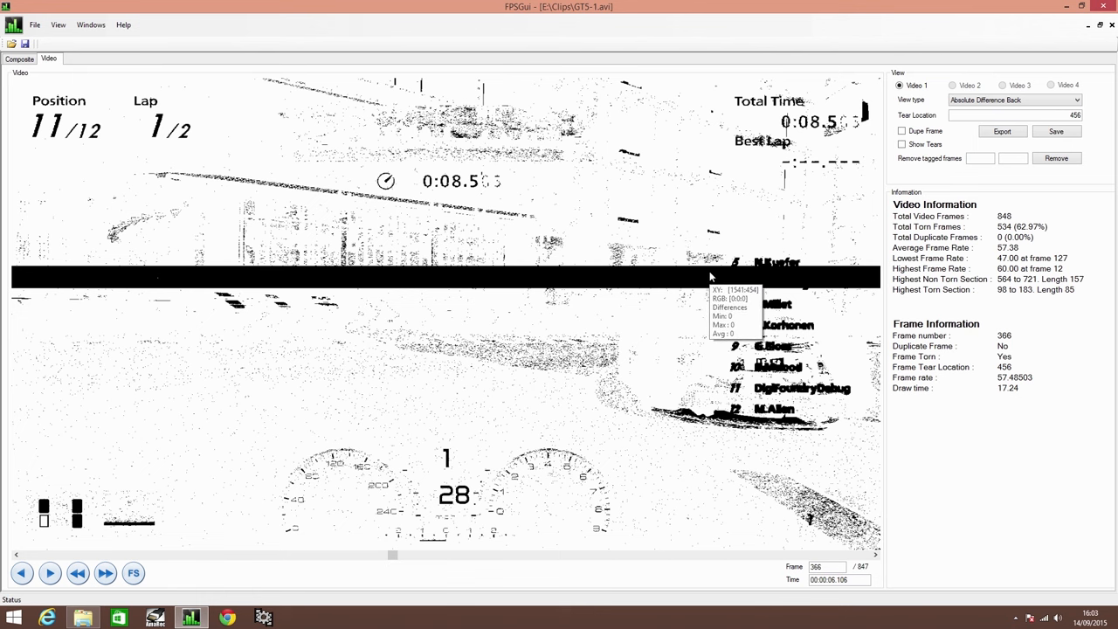
{"action": "mouse_move", "coordinate": [706, 372]}
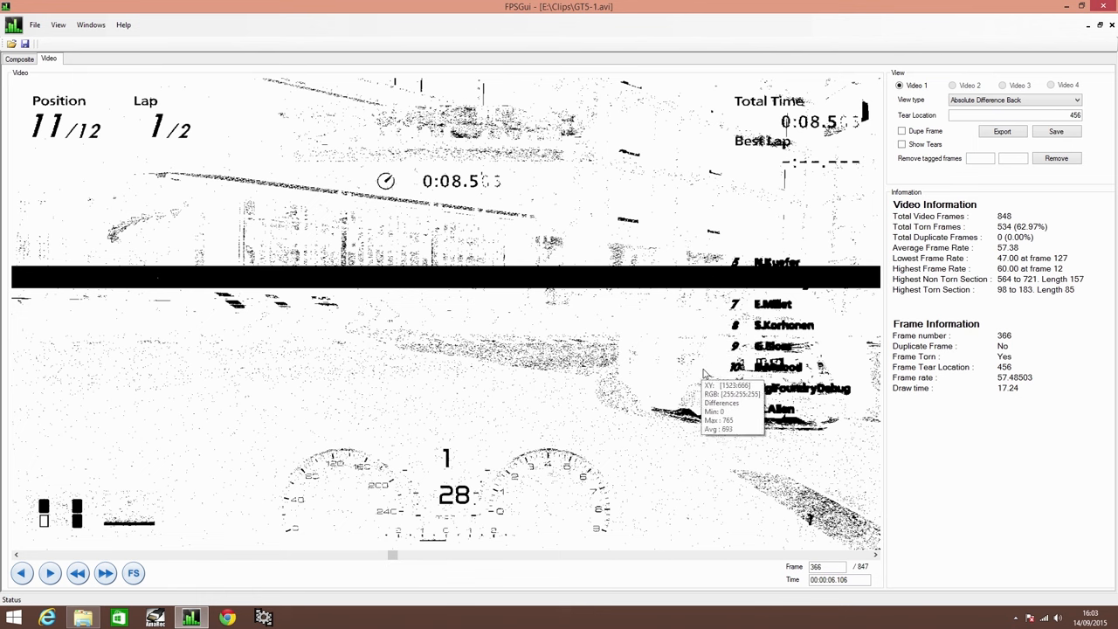
{"action": "mouse_move", "coordinate": [695, 443]}
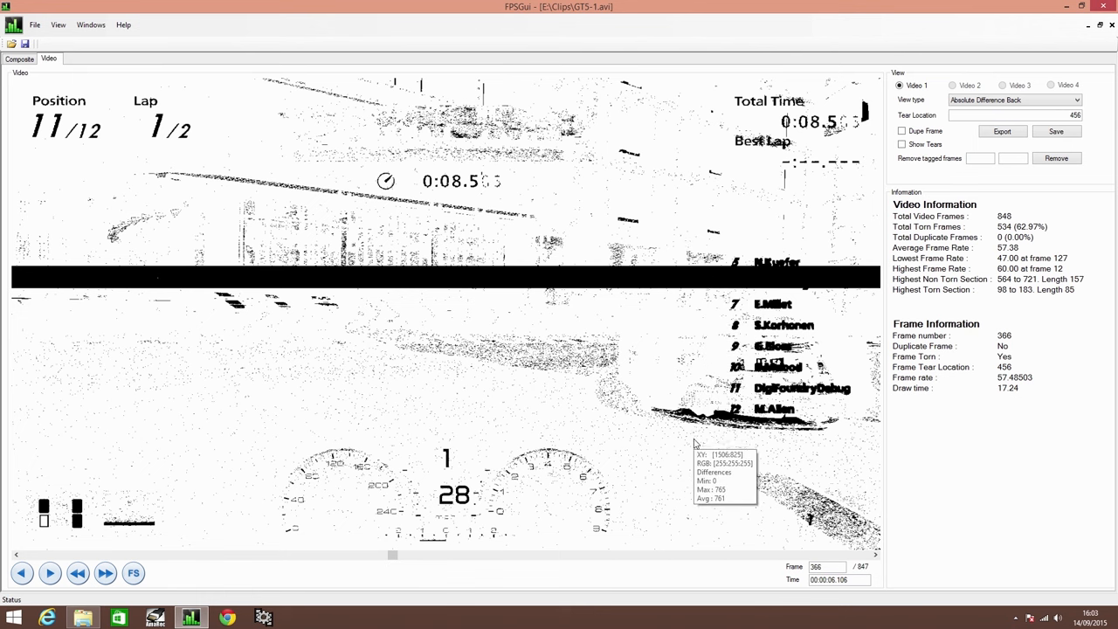
{"action": "mouse_move", "coordinate": [695, 458]}
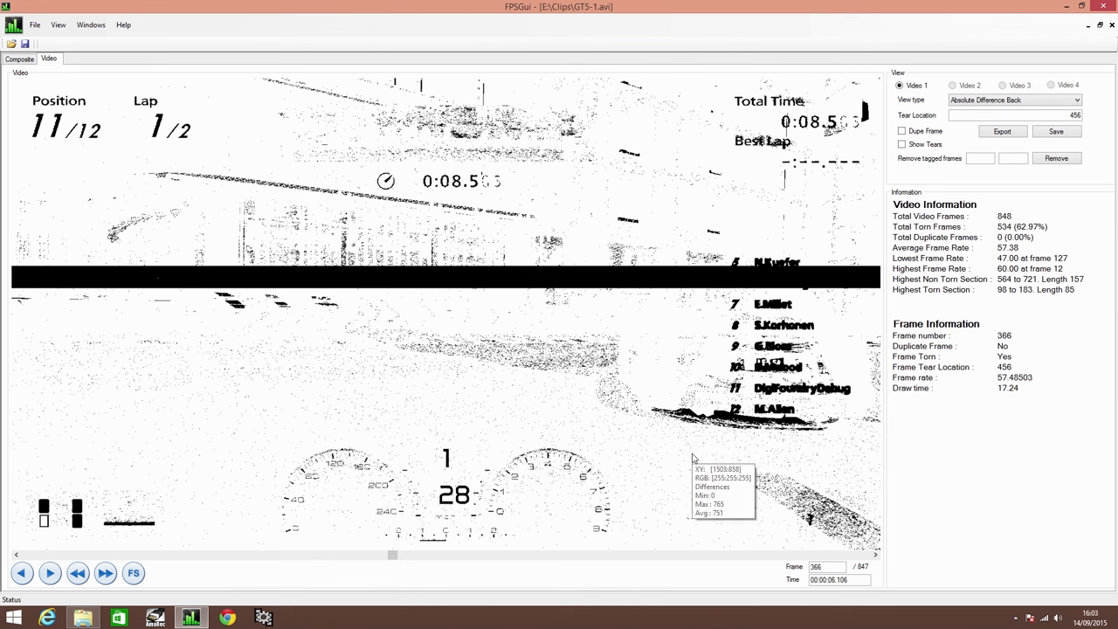
{"action": "left_click", "coordinate": [20, 58]}
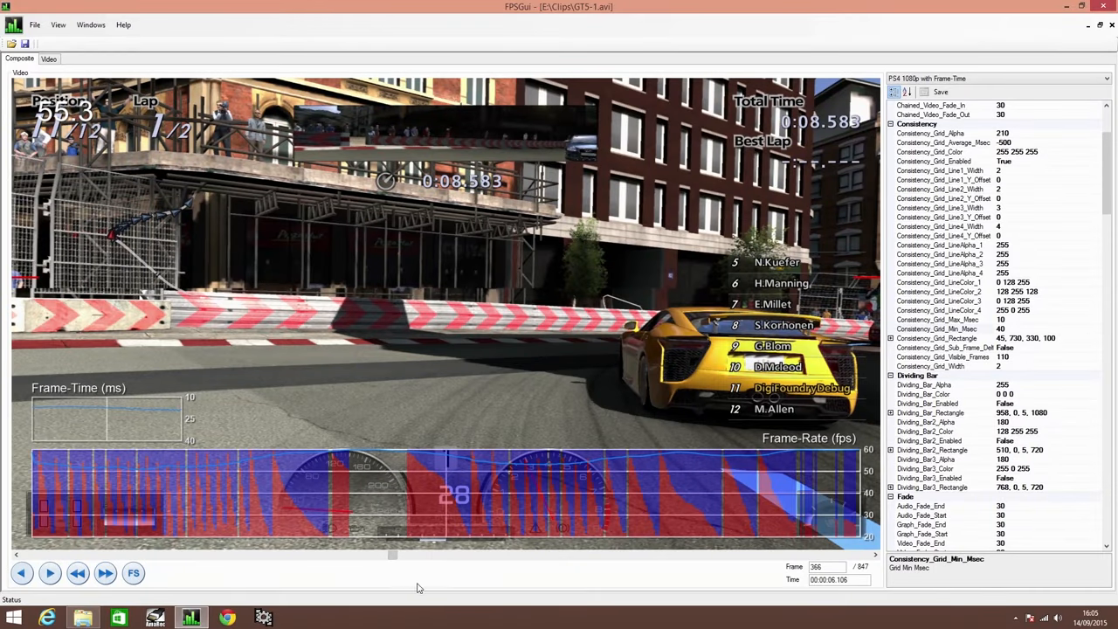
{"action": "mouse_move", "coordinate": [416, 297]}
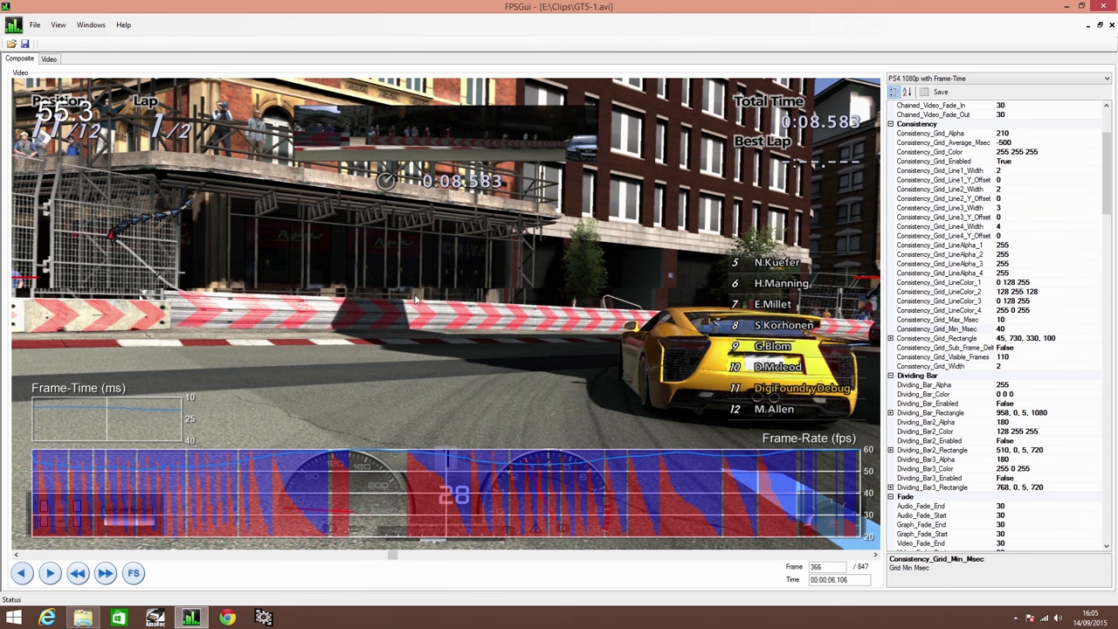
{"action": "mouse_move", "coordinate": [414, 314]}
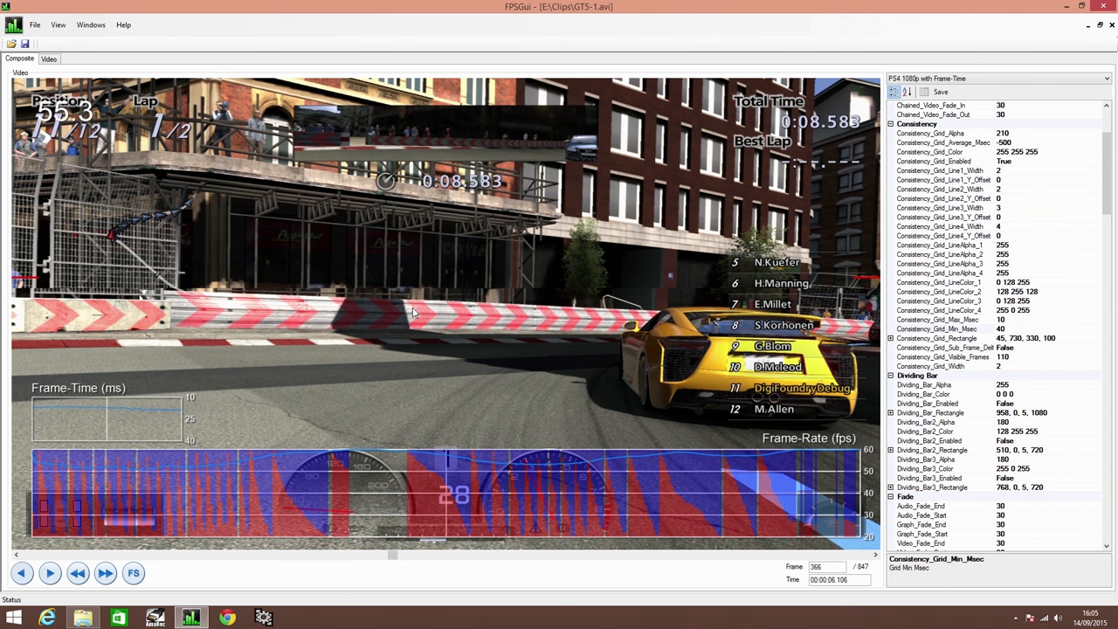
{"action": "mouse_move", "coordinate": [482, 370]}
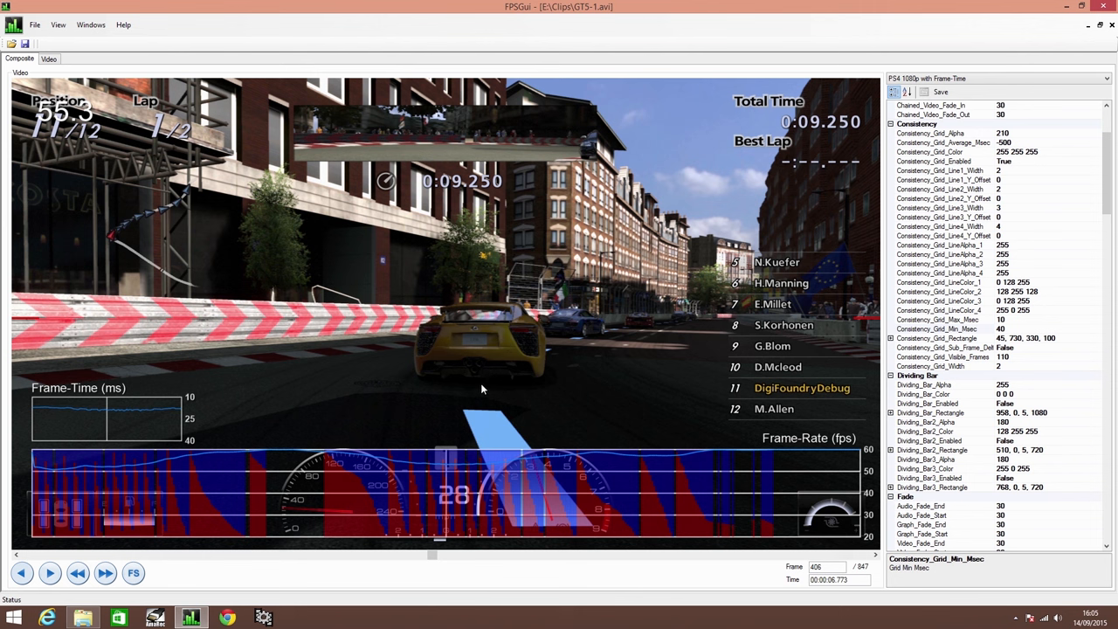
Bring up the File menu to begin exporting the annotated GT5 clip.
{"action": "left_click", "coordinate": [35, 25]}
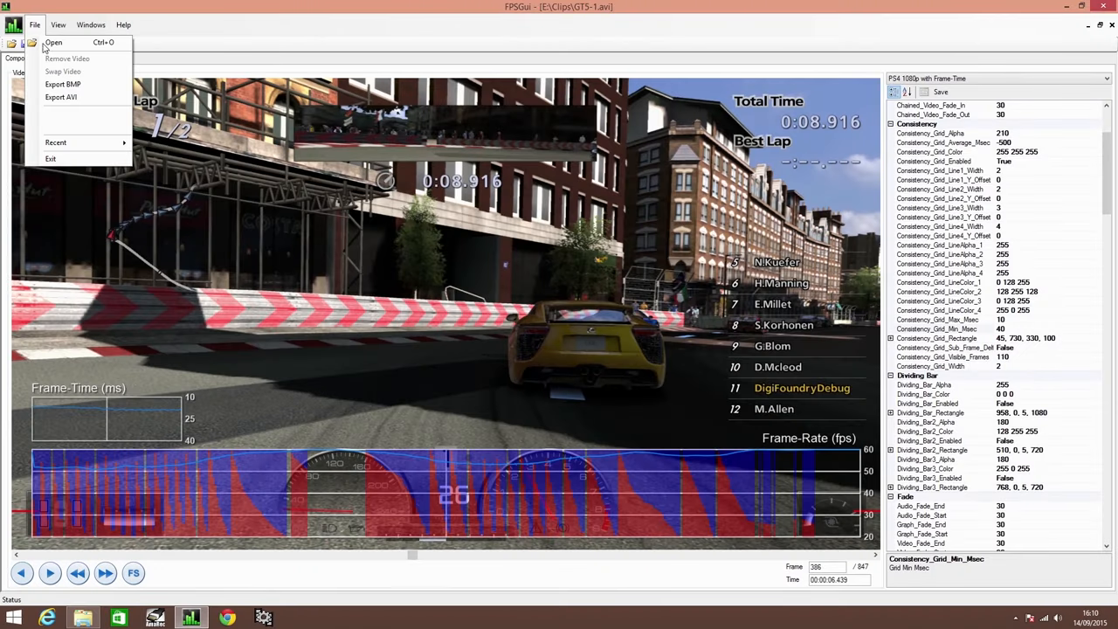
Export the GT5 clip as a half-FPS AVI named GT5 in the Exports folder.
{"action": "left_click", "coordinate": [60, 97]}
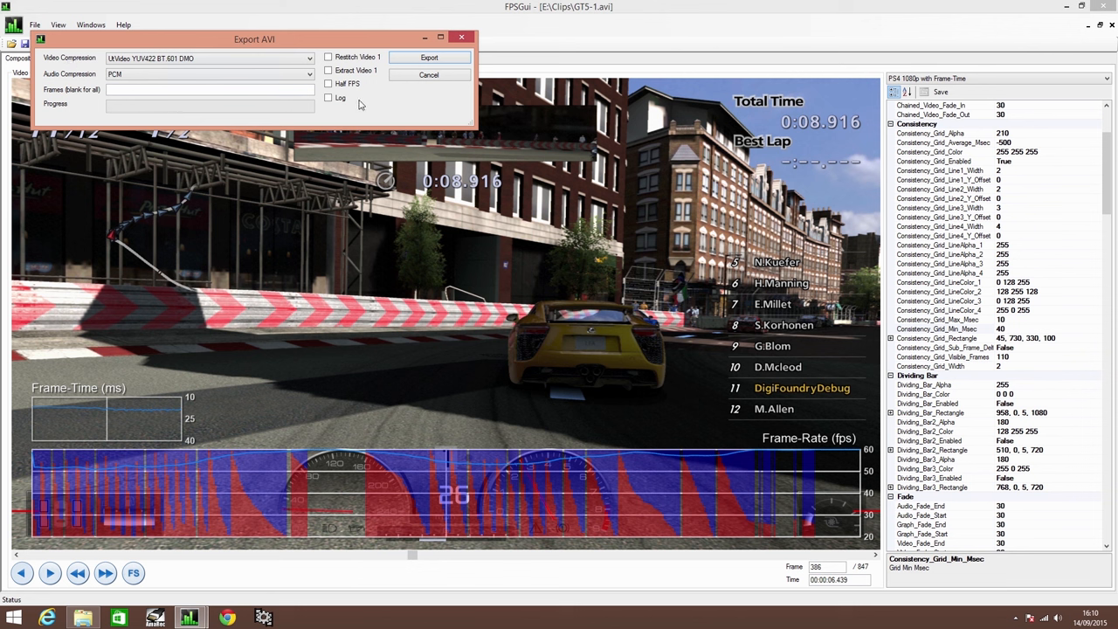
{"action": "mouse_move", "coordinate": [375, 122]}
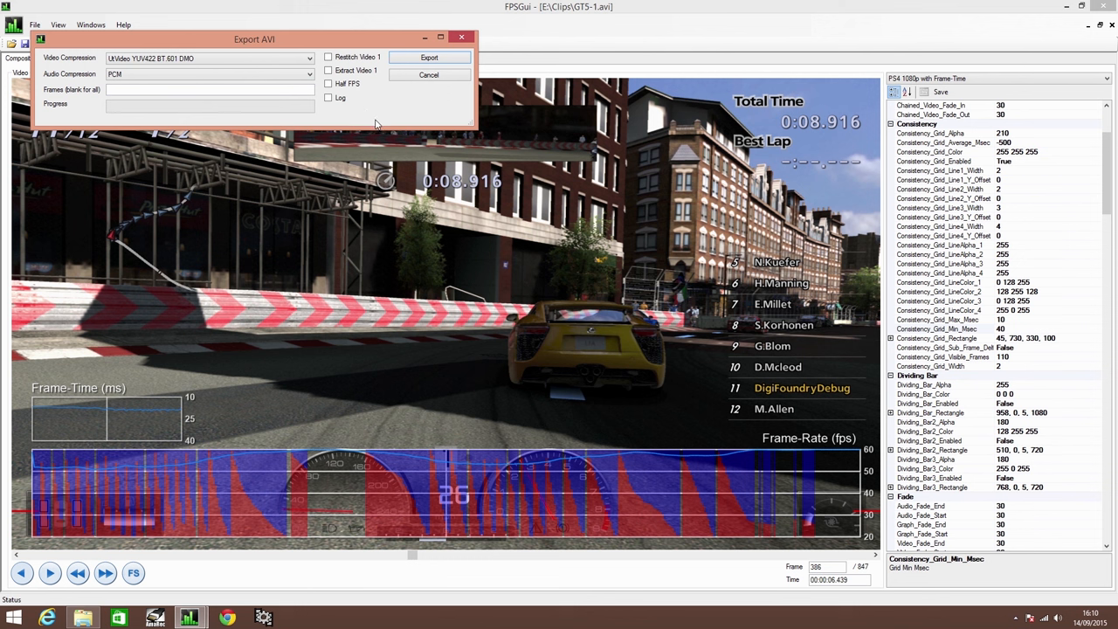
{"action": "mouse_move", "coordinate": [356, 96]}
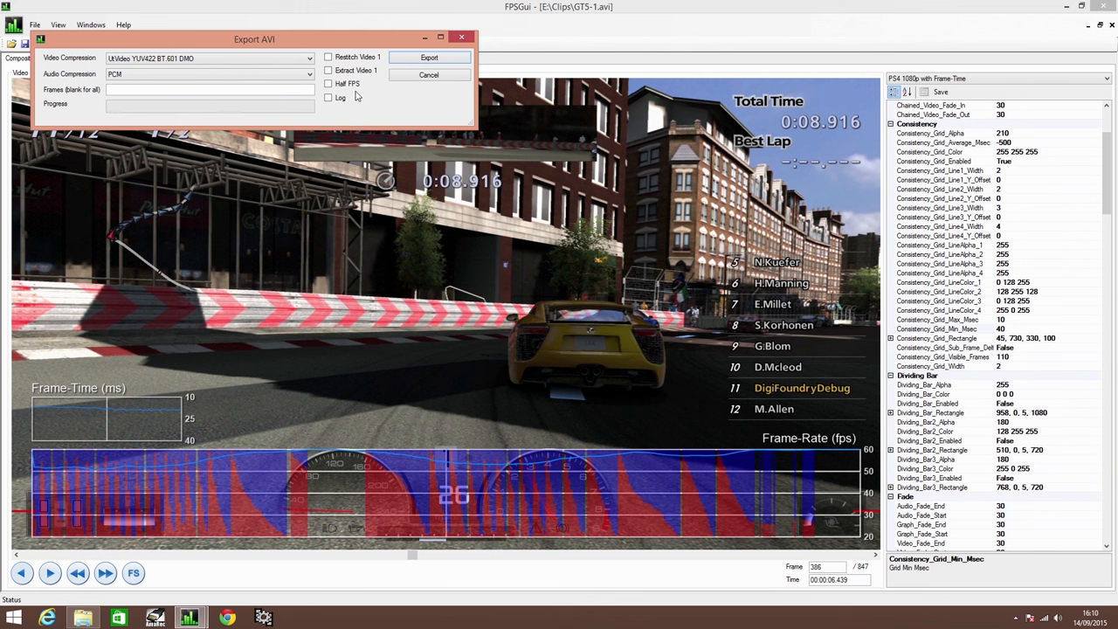
{"action": "left_click", "coordinate": [329, 83]}
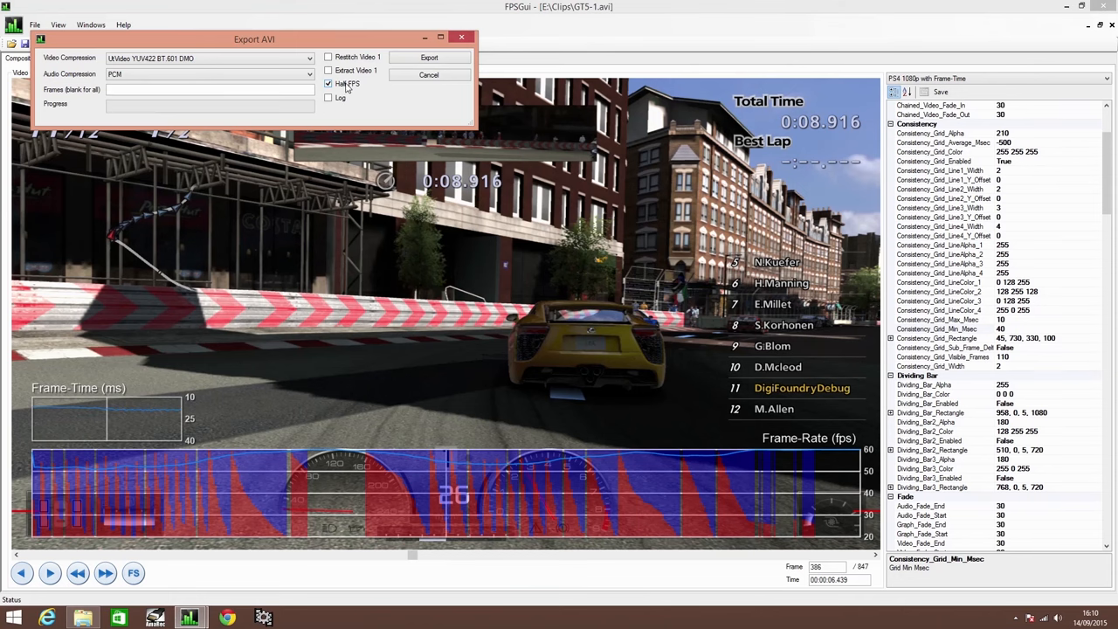
{"action": "left_click", "coordinate": [430, 56]}
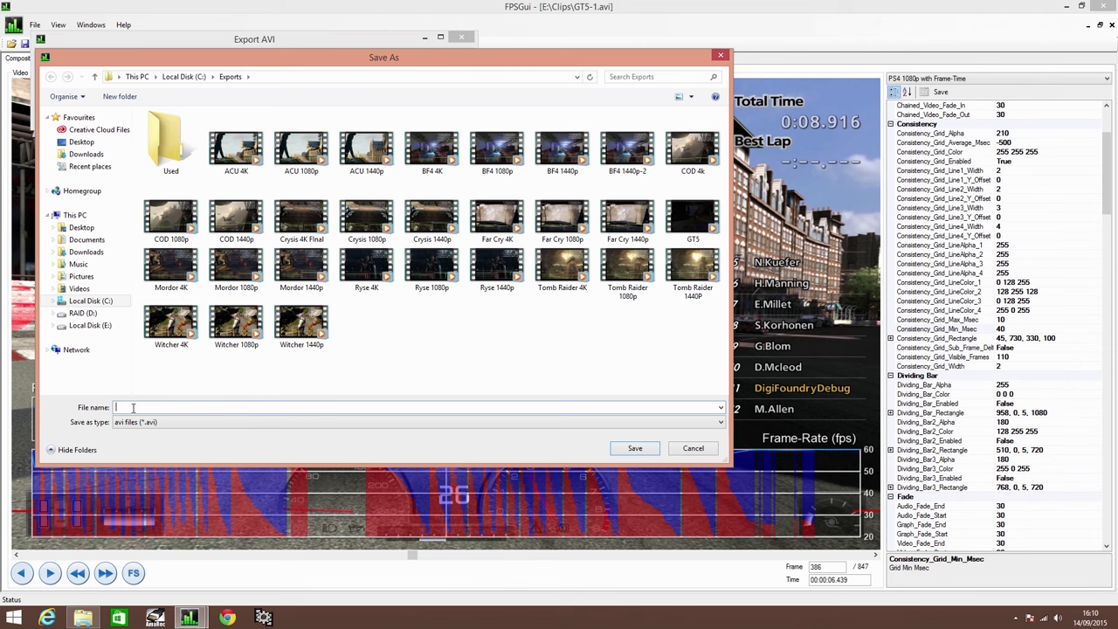
{"action": "type", "text": "GT5"}
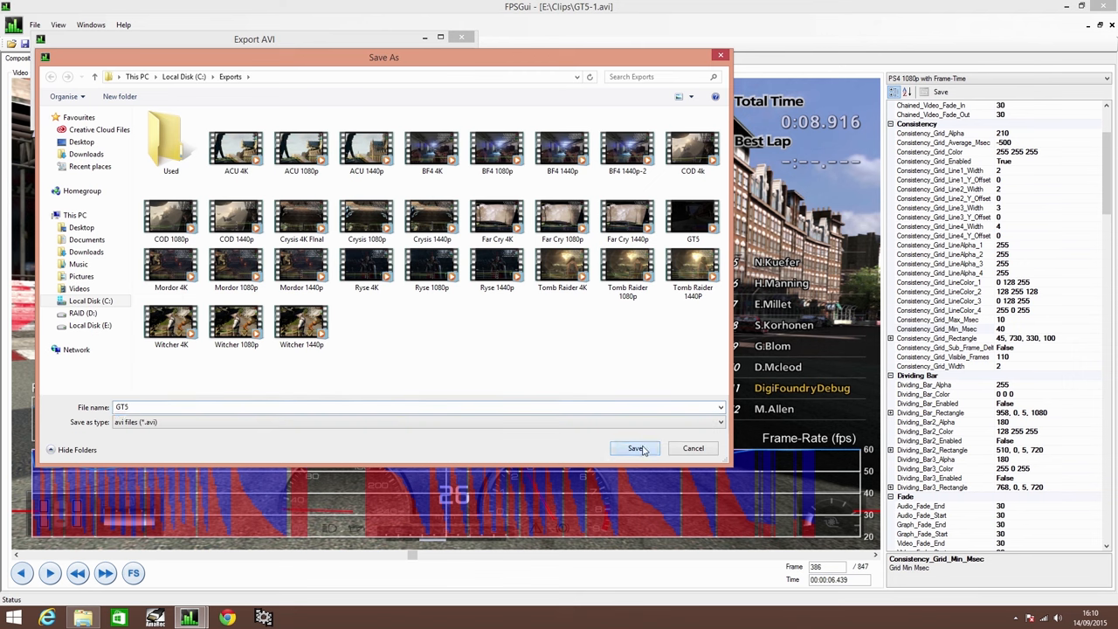
{"action": "left_click", "coordinate": [636, 448]}
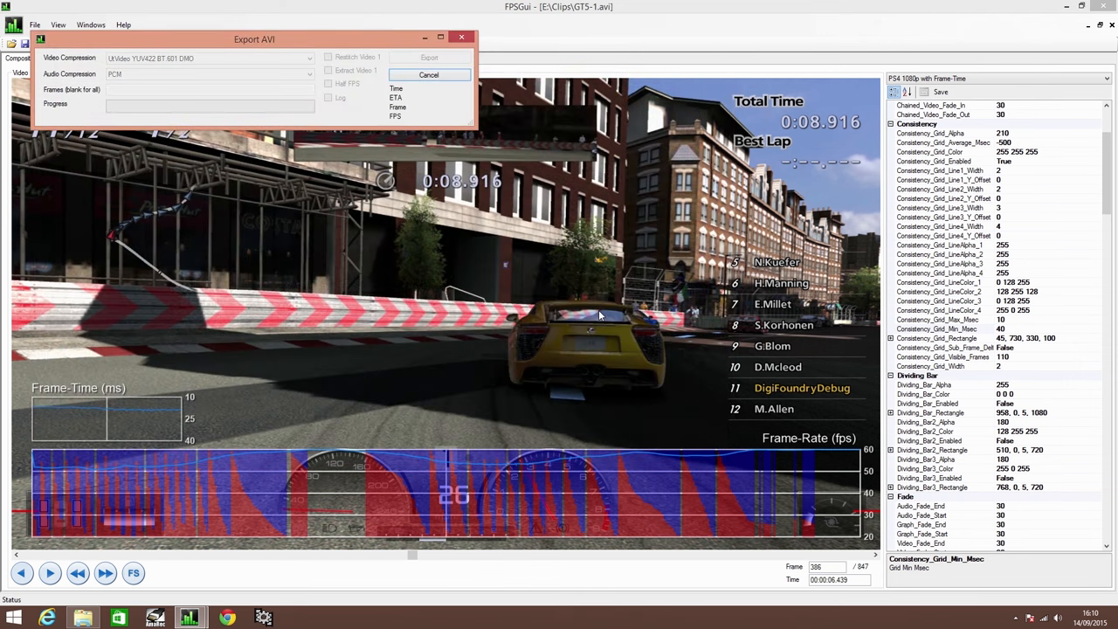